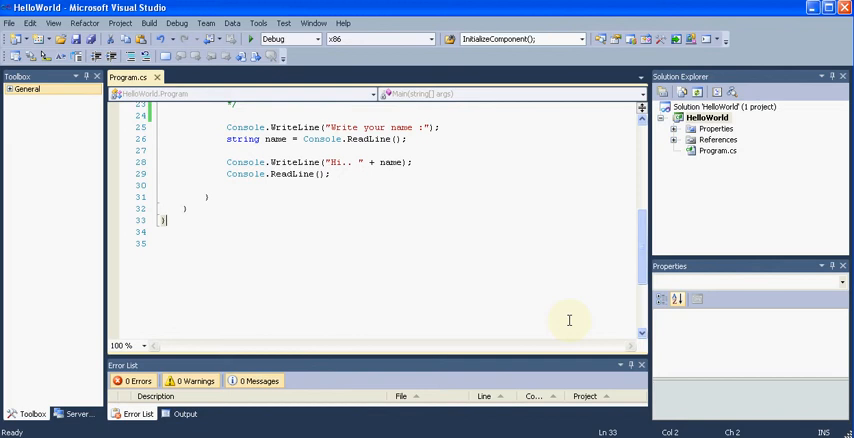
# Step: Scroll the code editor up toward line 26, where the name is read
pyautogui.scroll(3)
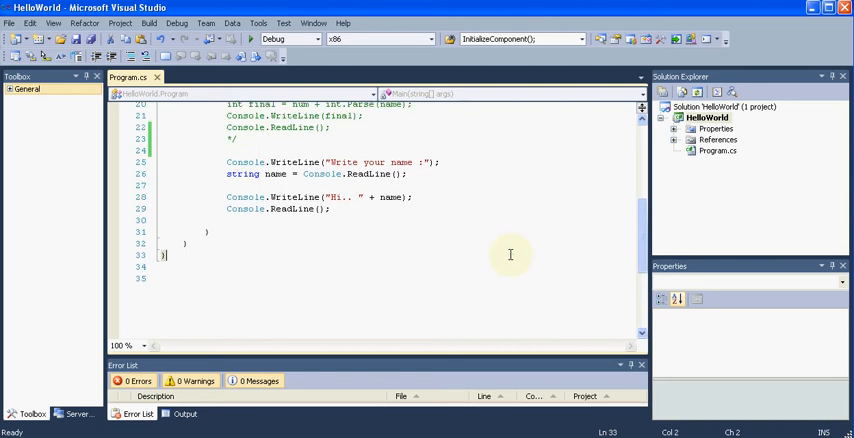
pyautogui.scroll(3)
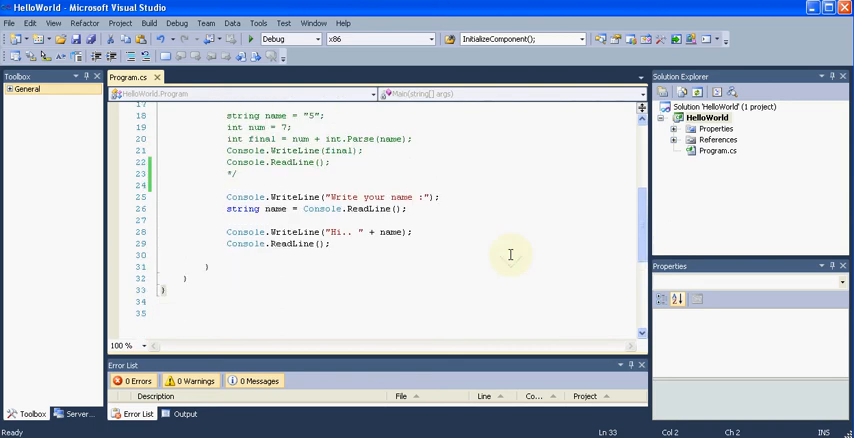
pyautogui.moveTo(523, 270)
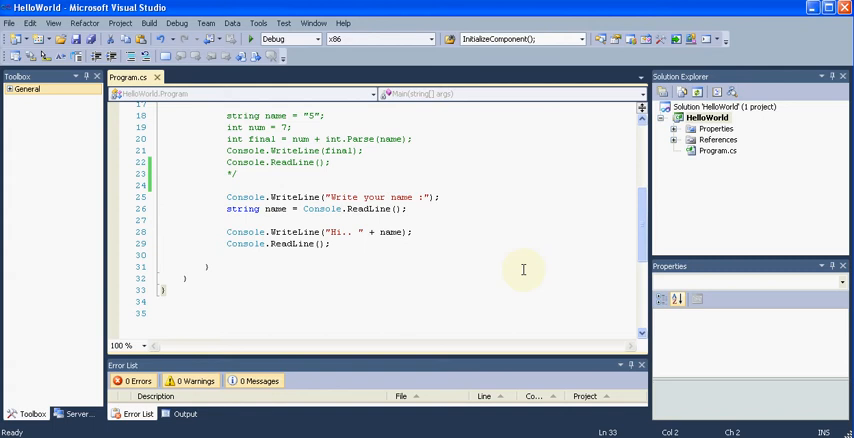
pyautogui.moveTo(82, 229)
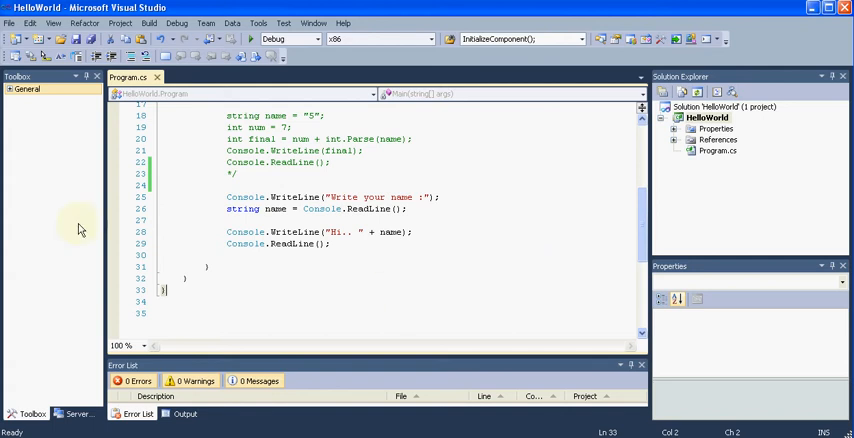
pyautogui.moveTo(167, 283)
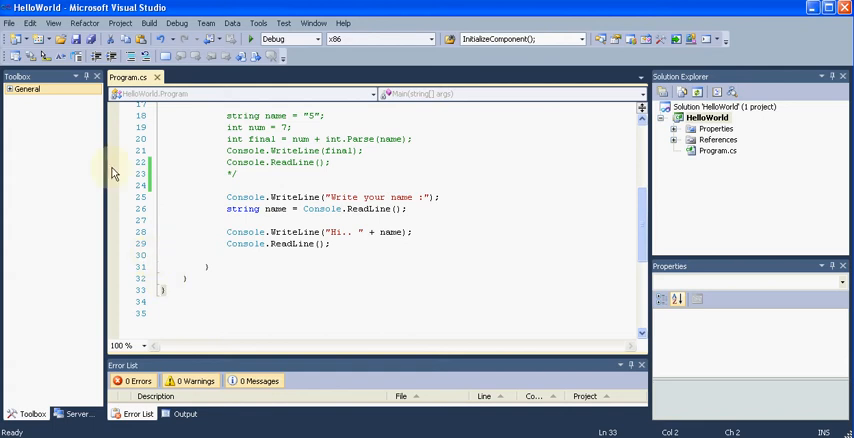
pyautogui.moveTo(117, 159)
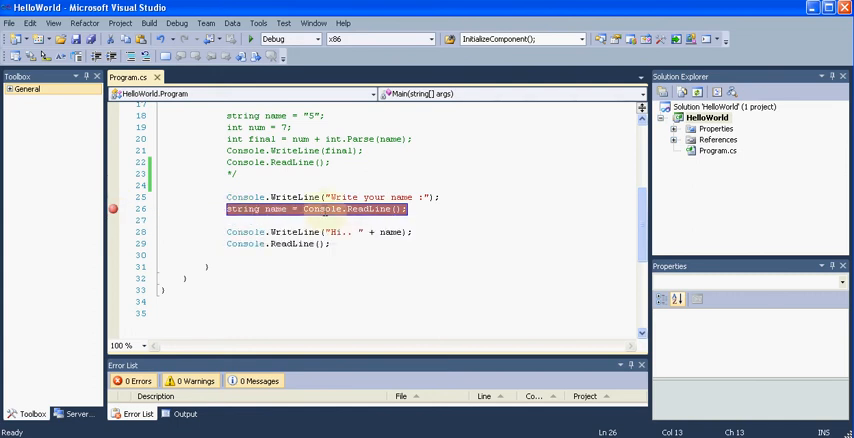
pyautogui.moveTo(240, 208)
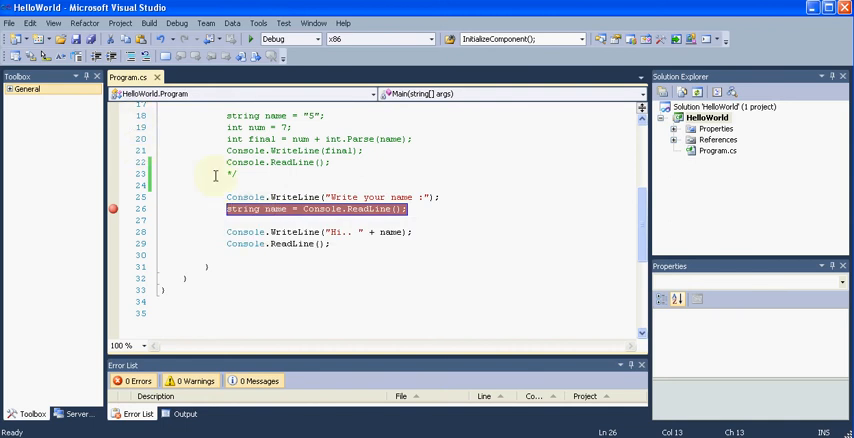
pyautogui.moveTo(245, 197)
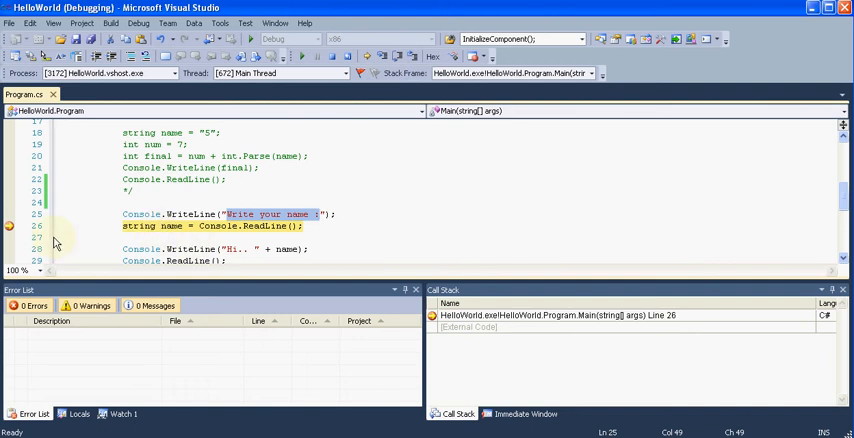
pyautogui.moveTo(416, 203)
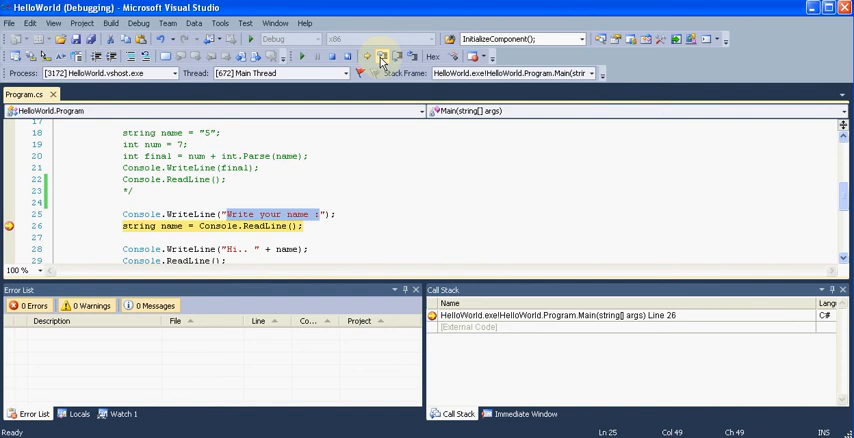
# Step: Step over line 26 and enter the name 'boh' in the console
pyautogui.click(380, 57)
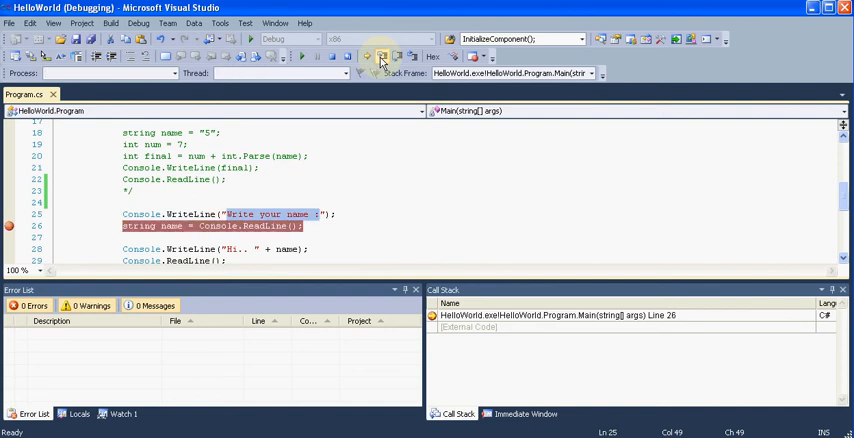
pyautogui.click(381, 56)
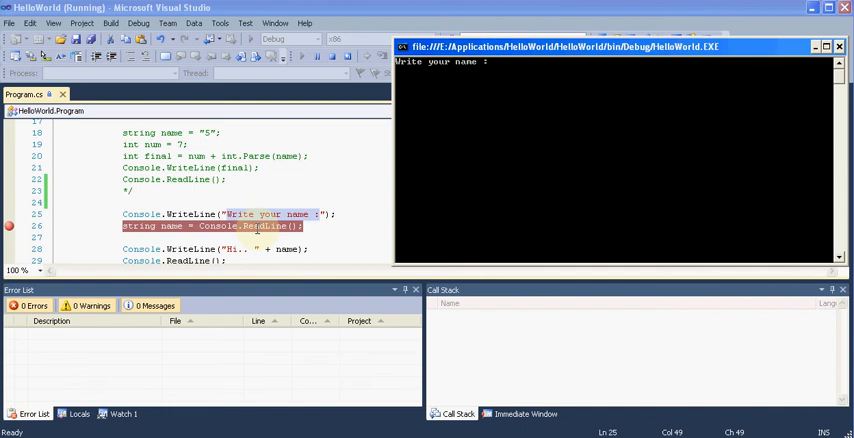
pyautogui.moveTo(228, 226)
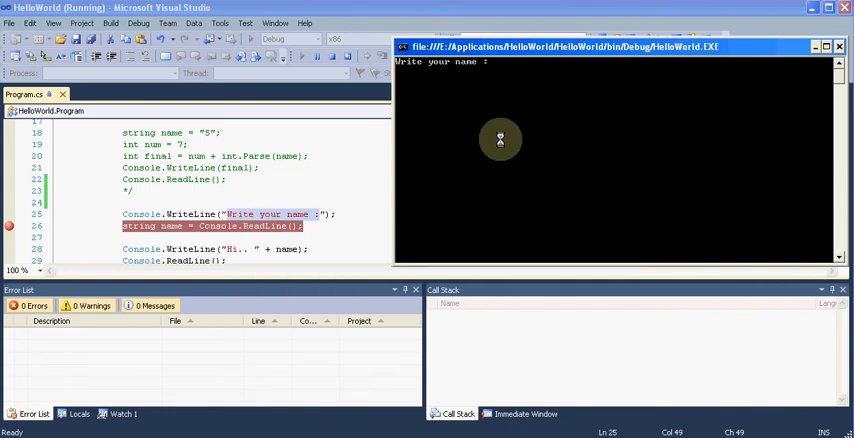
pyautogui.write('boh')
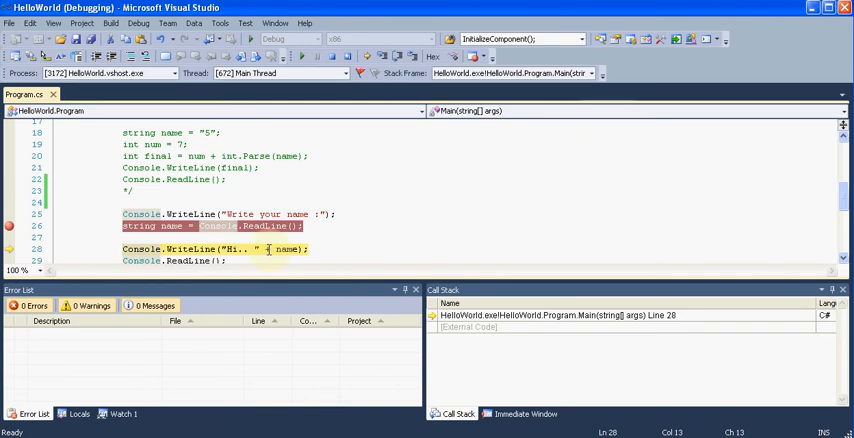
pyautogui.scroll(-3)
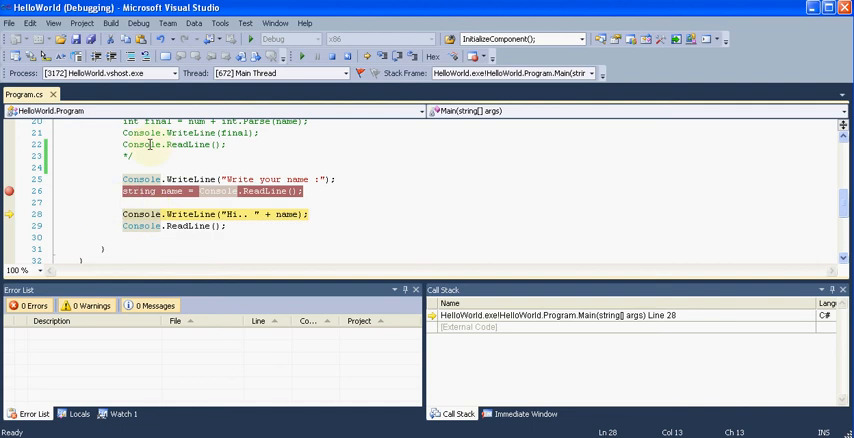
pyautogui.moveTo(175, 191)
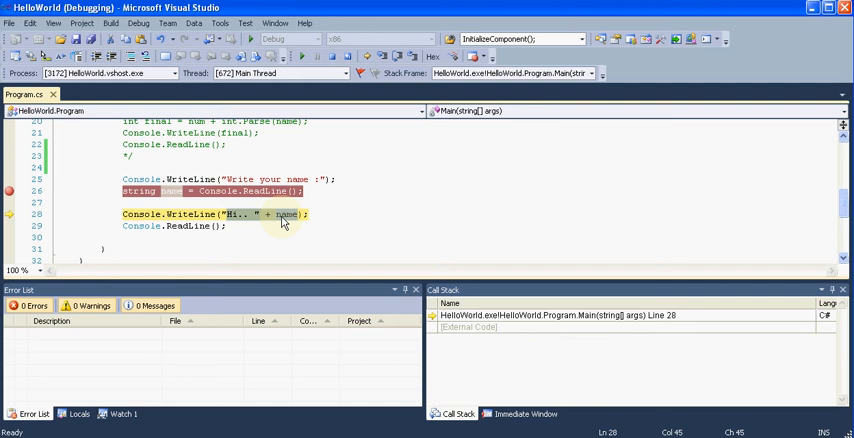
pyautogui.moveTo(383, 57)
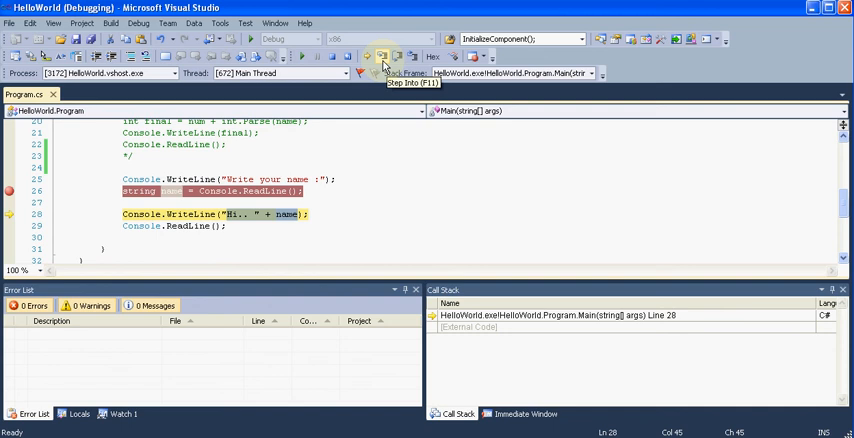
# Step: Step from line 28 to line 29, then run the final console read line
pyautogui.click(382, 57)
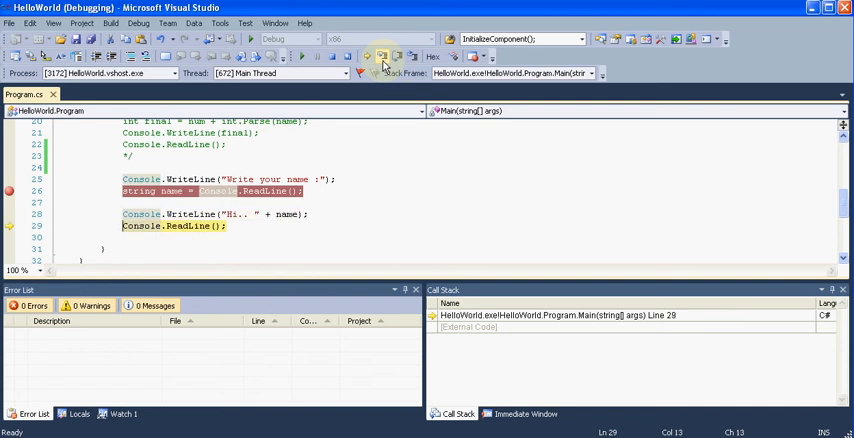
pyautogui.click(253, 57)
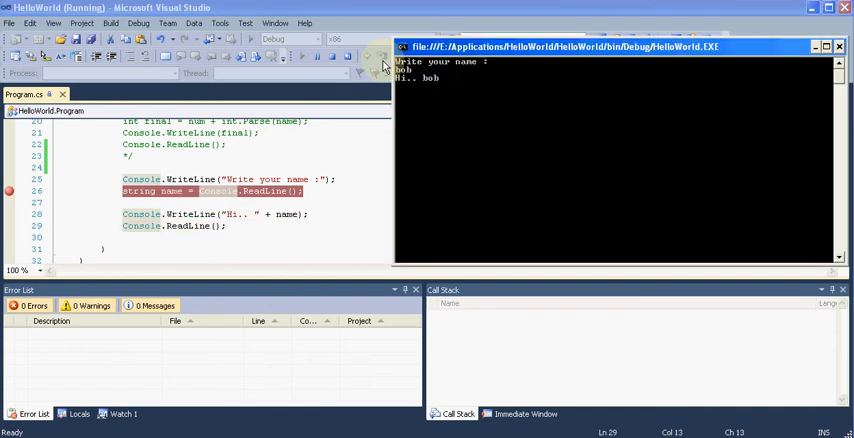
pyautogui.moveTo(450, 63)
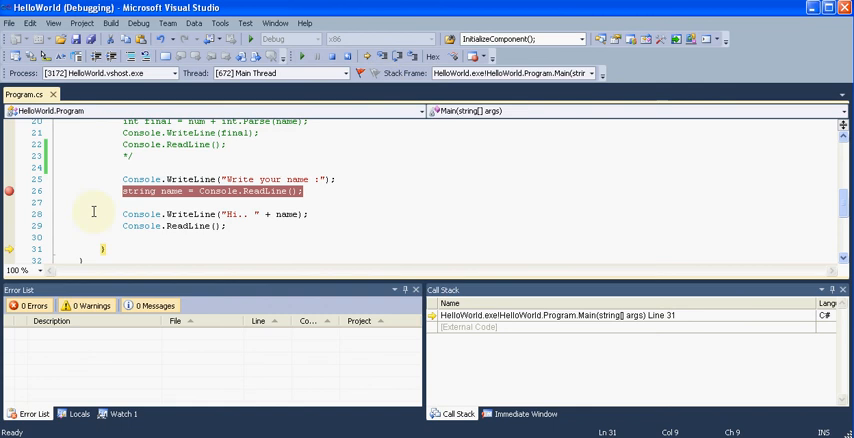
pyautogui.scroll(3)
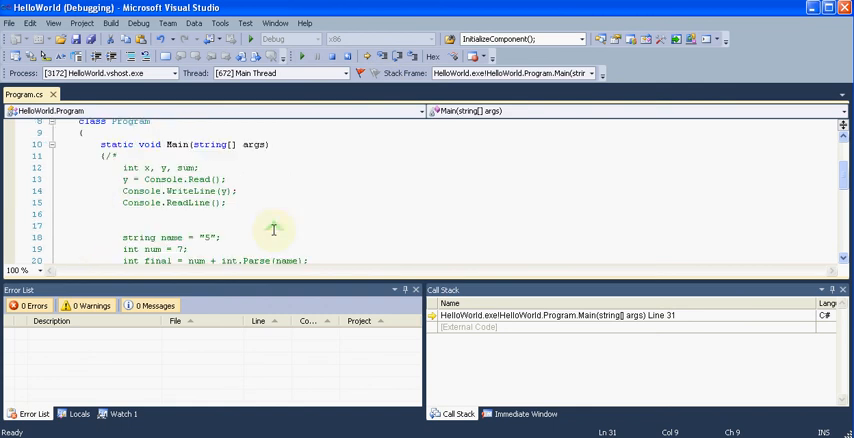
pyautogui.scroll(-3)
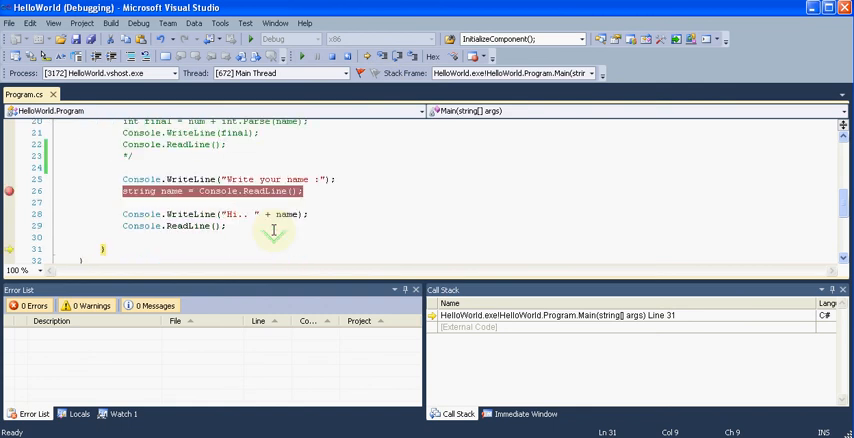
pyautogui.moveTo(380, 57)
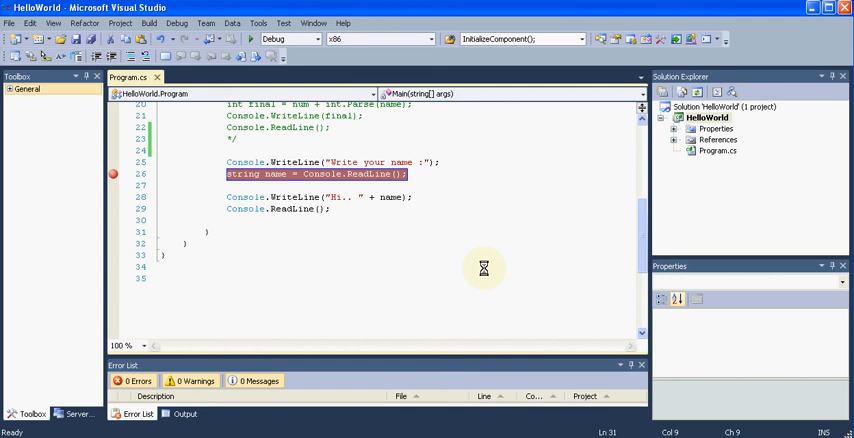
pyautogui.moveTo(570, 320)
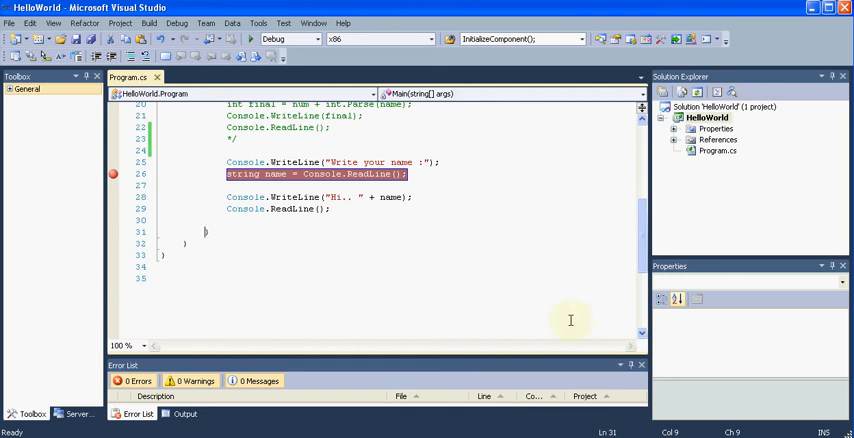